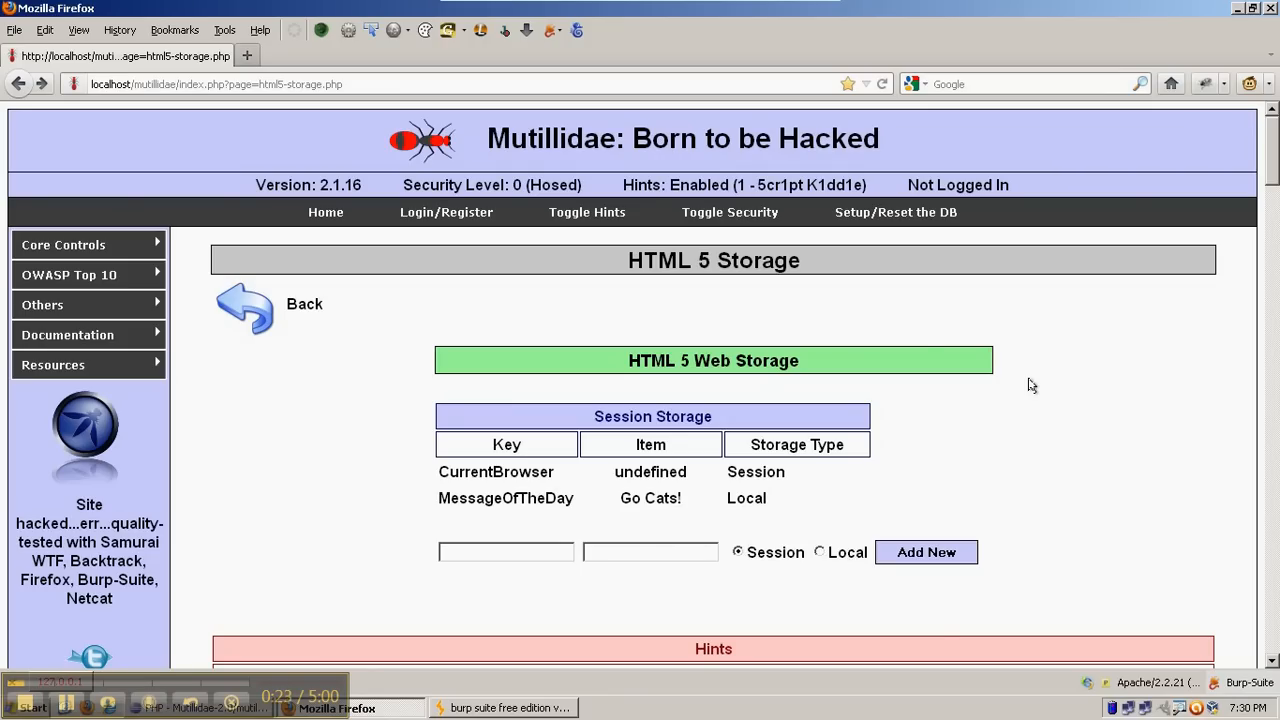
Replace the HTML 5 Storage address with javascript: briefly, then load about:config.
click(216, 84)
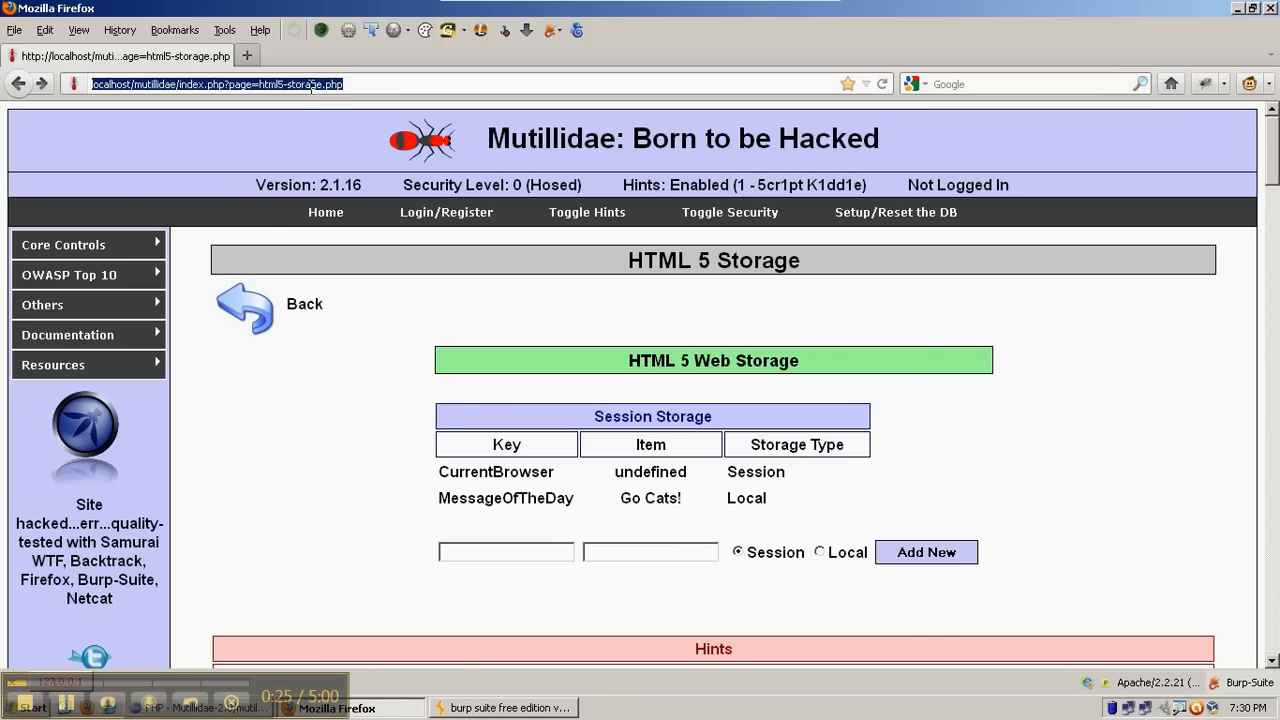
text(java)
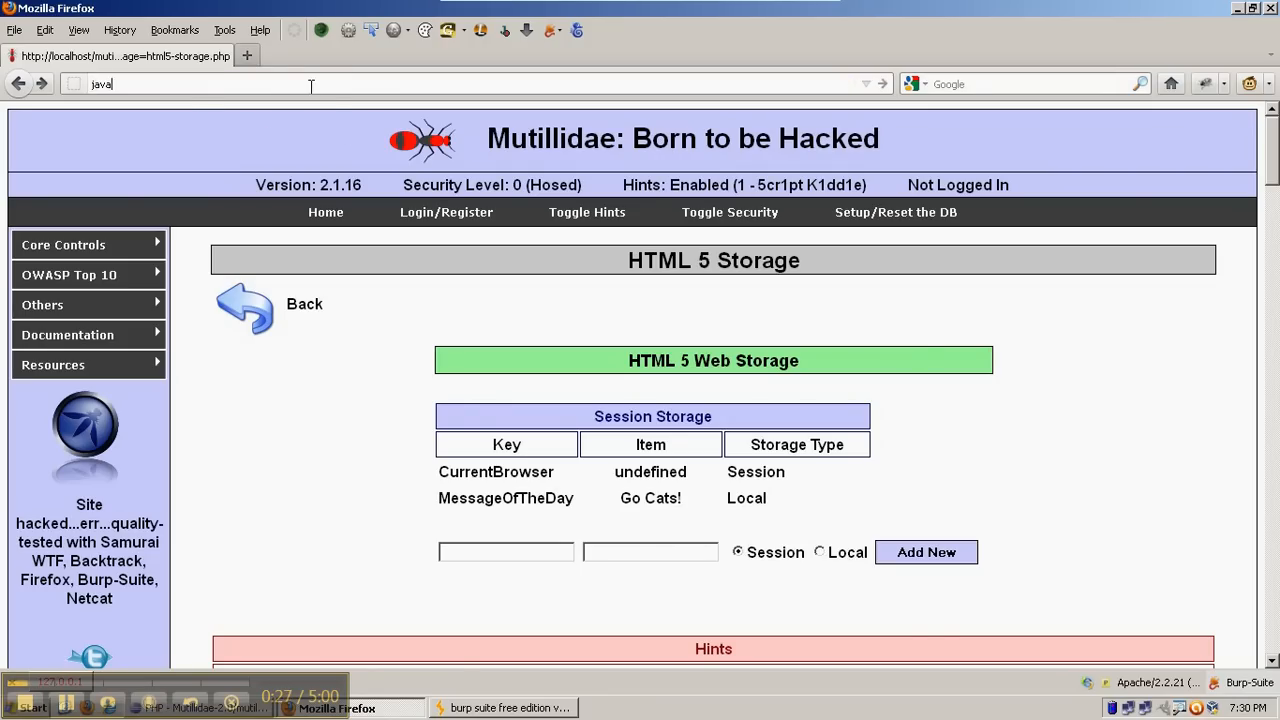
text(javascript:)
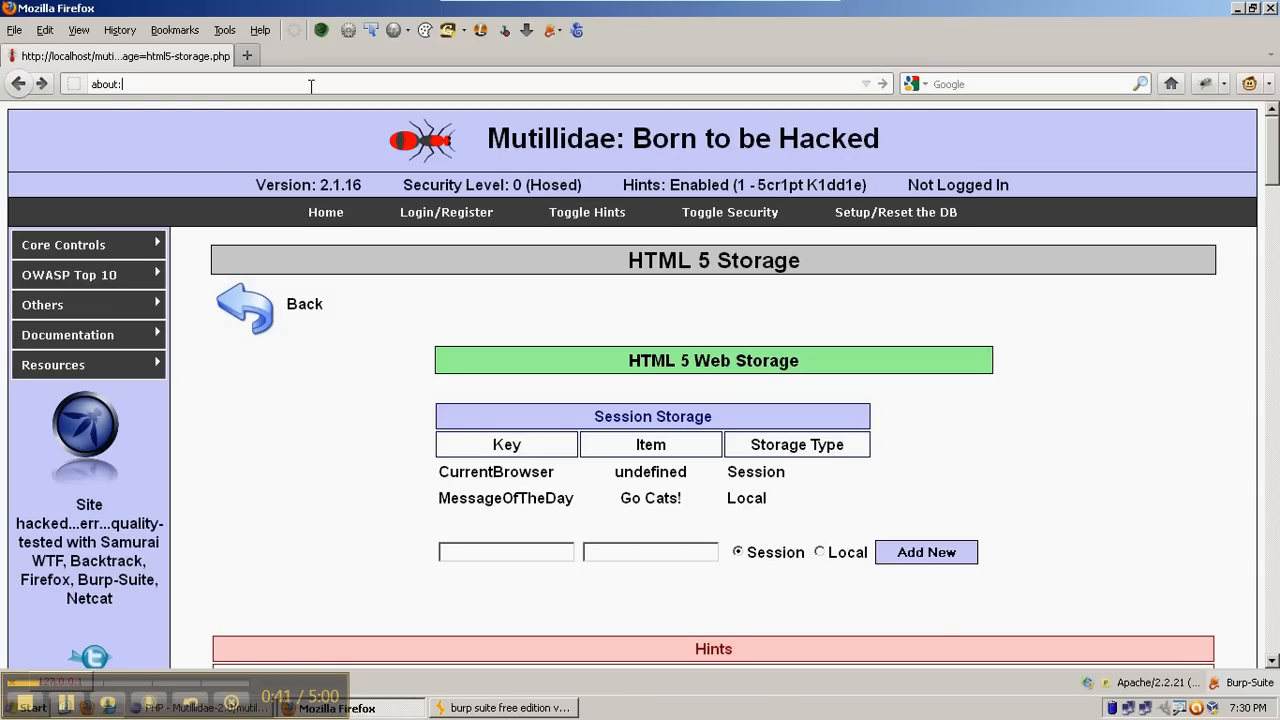
text(config)
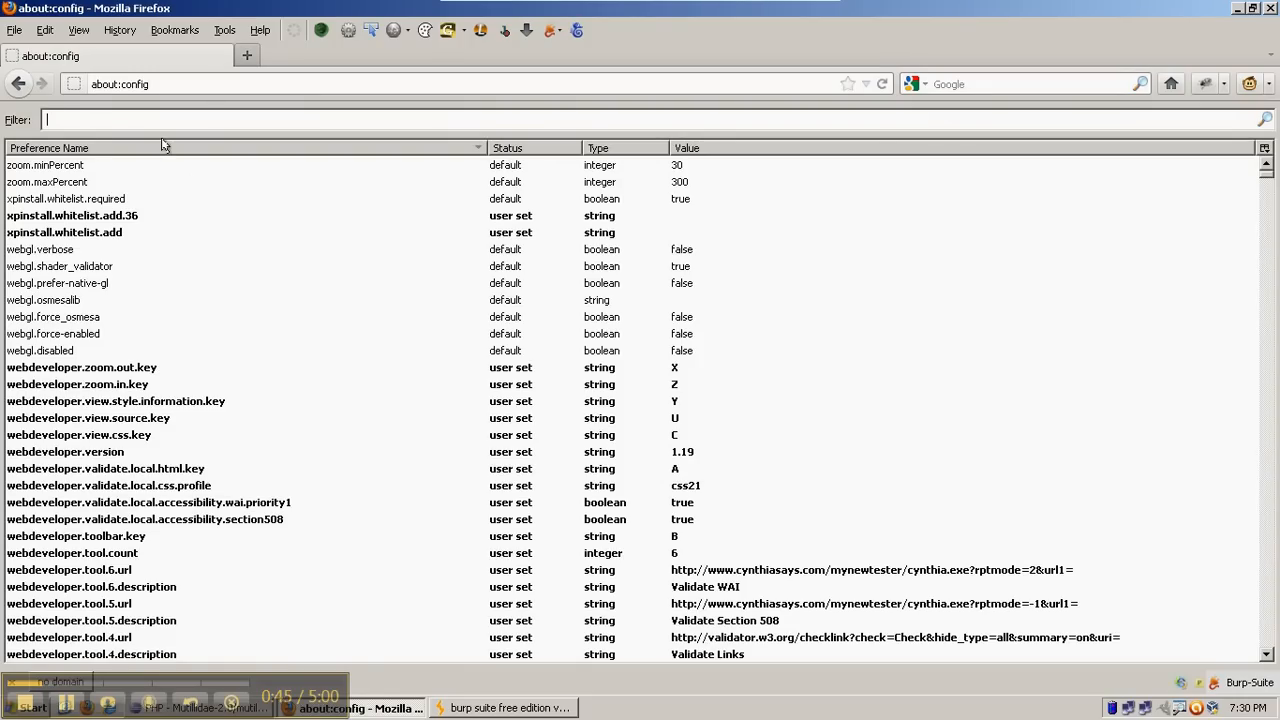
Filter preferences by 'urlbar', confirm browser.urlbar.filter.javascript is false, and go back.
text(urlbar)
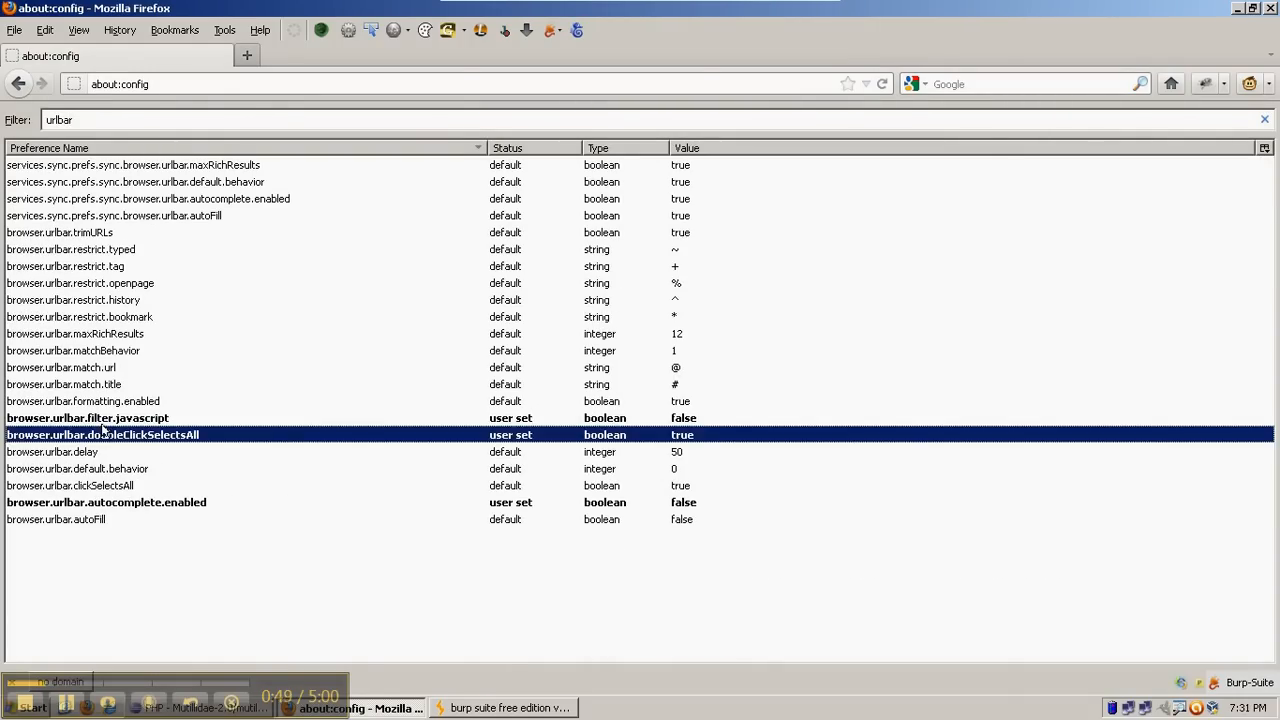
click(88, 418)
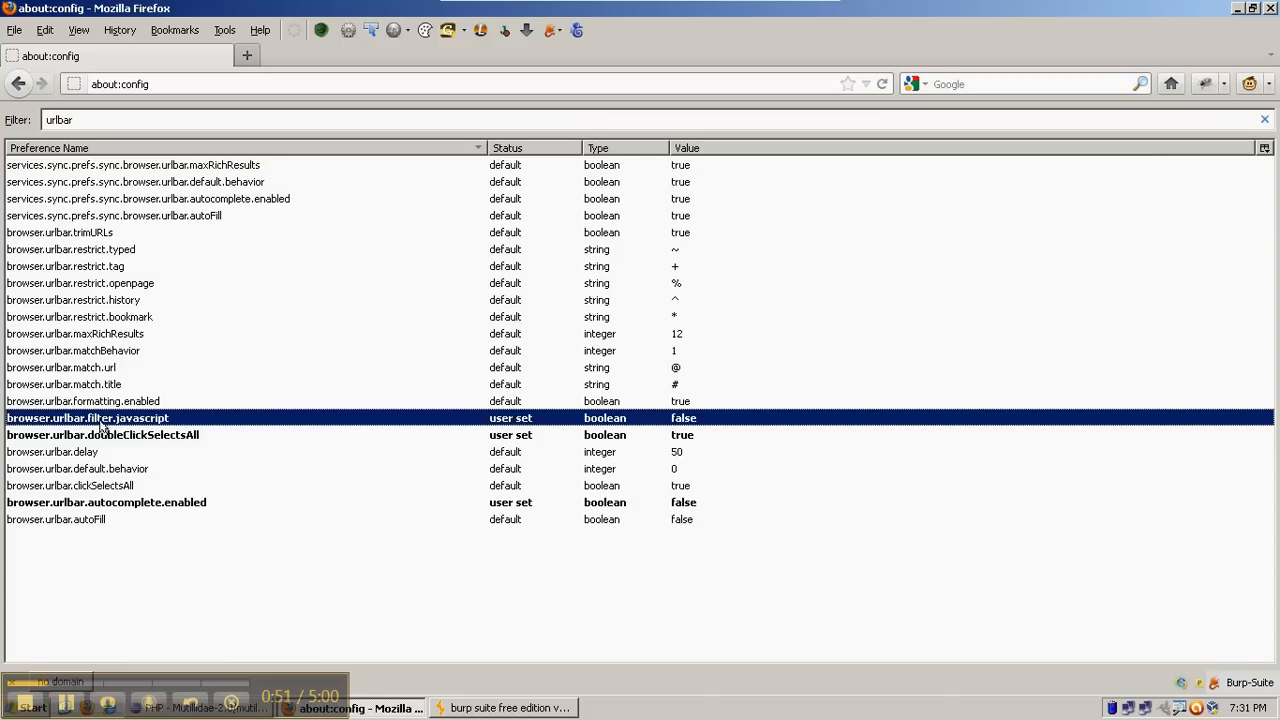
click(18, 84)
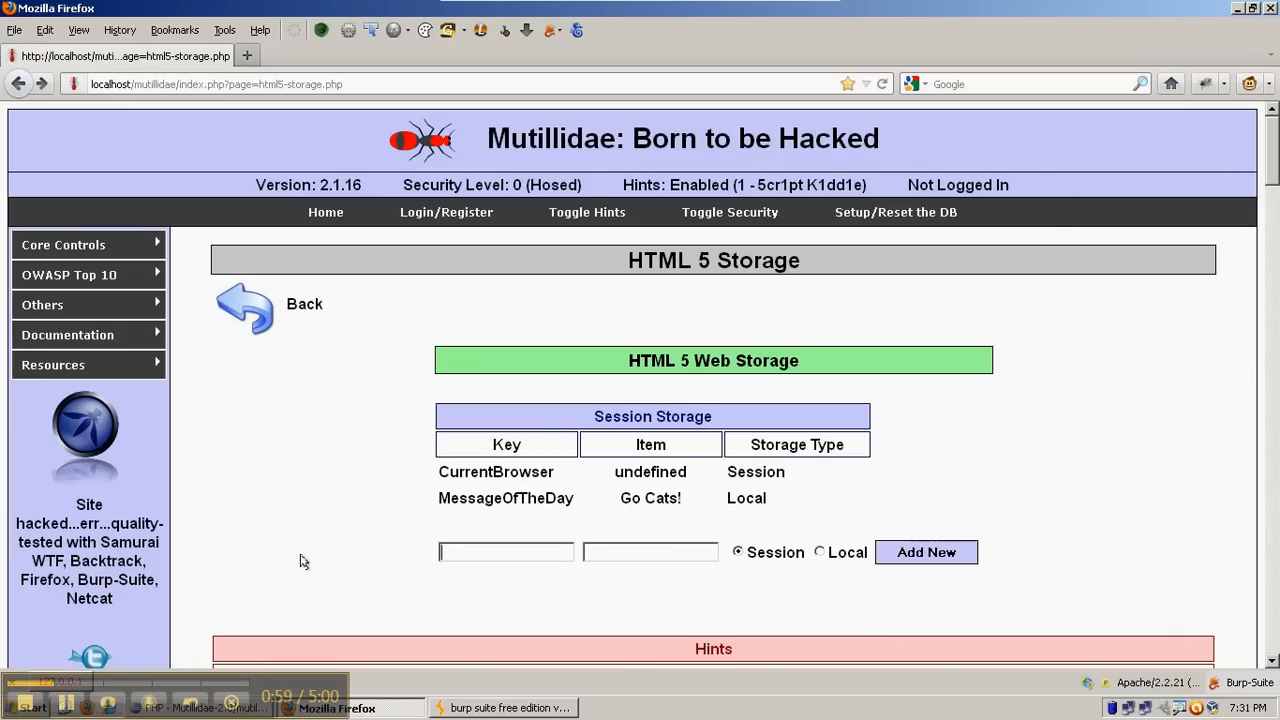
mouse_move(392, 536)
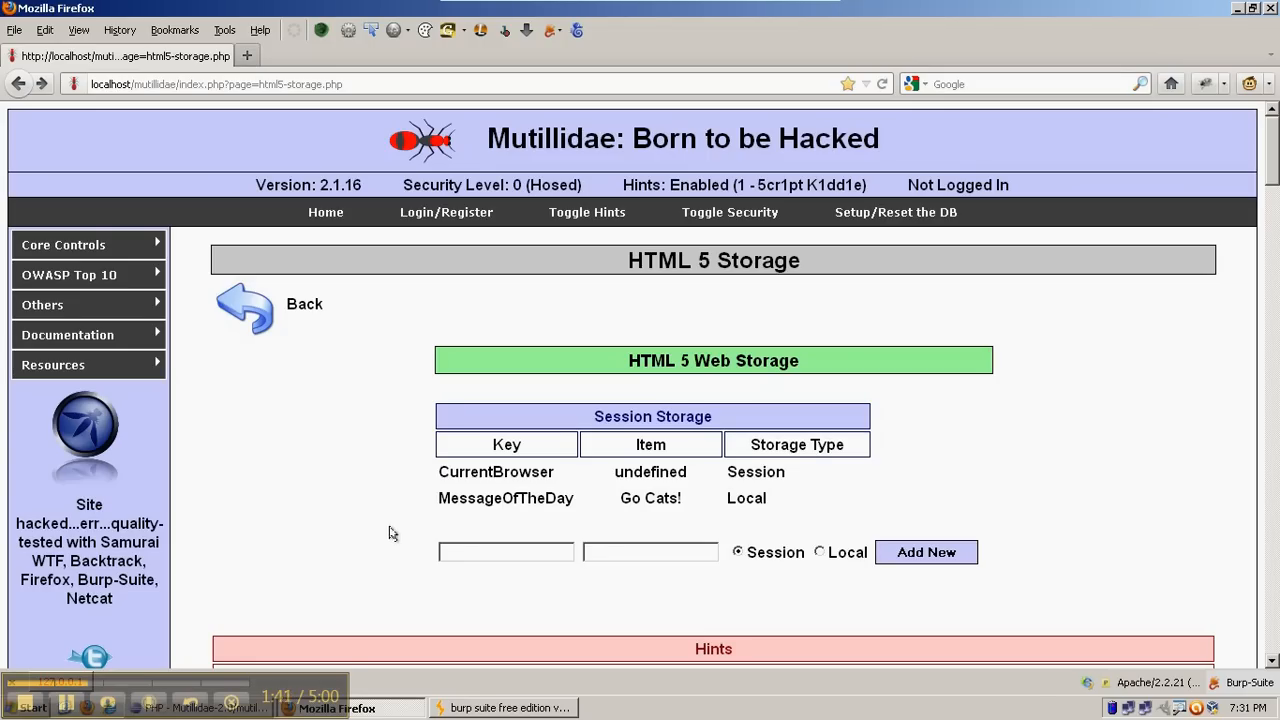
mouse_move(560, 336)
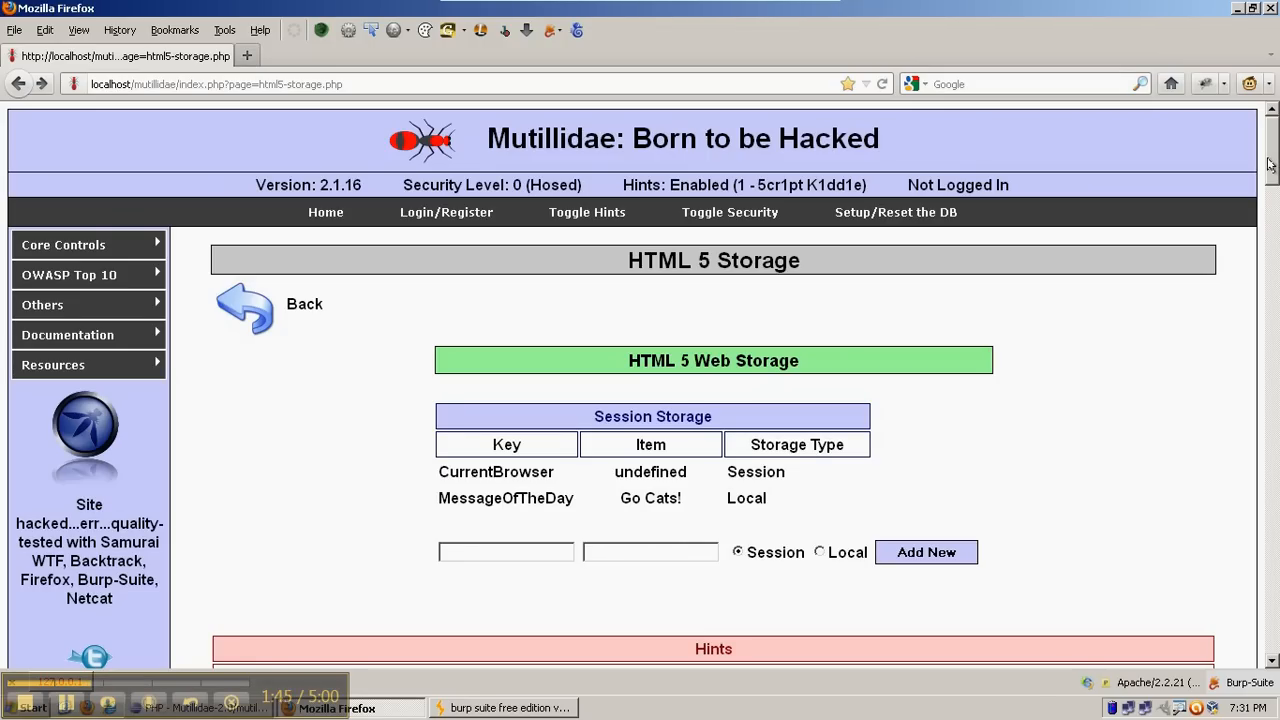
scroll(down, 3)
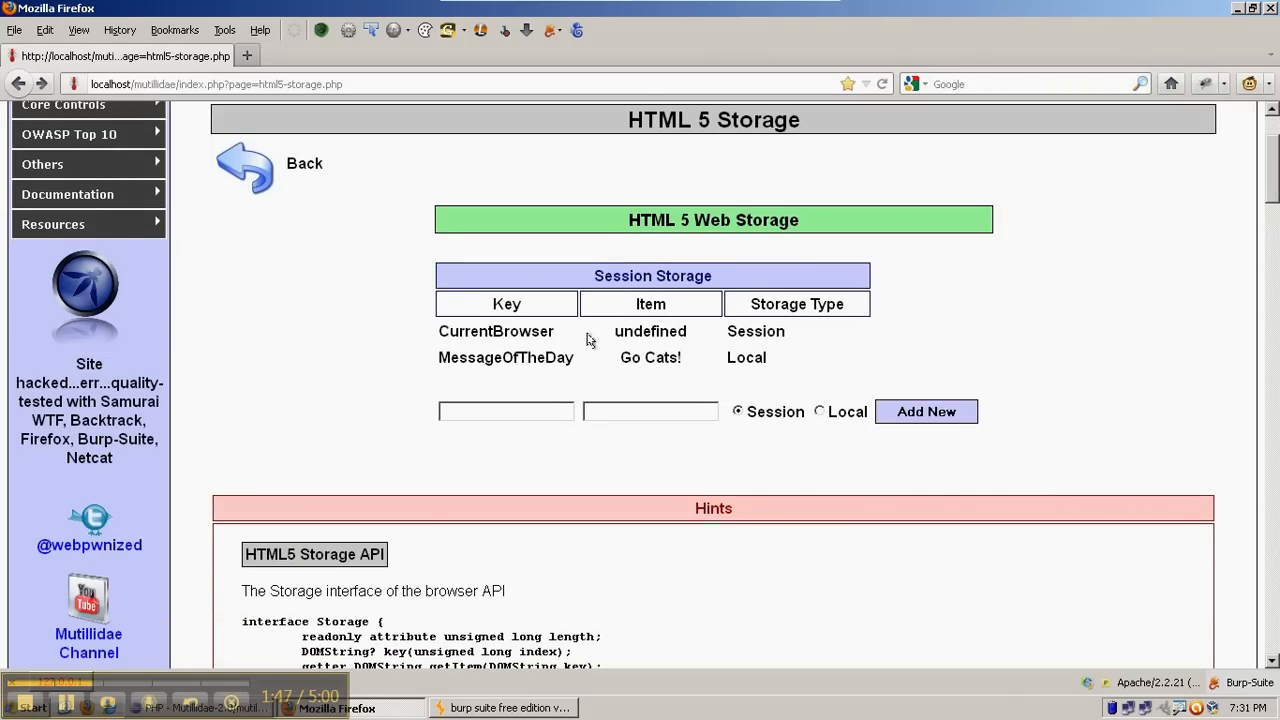
mouse_move(520, 376)
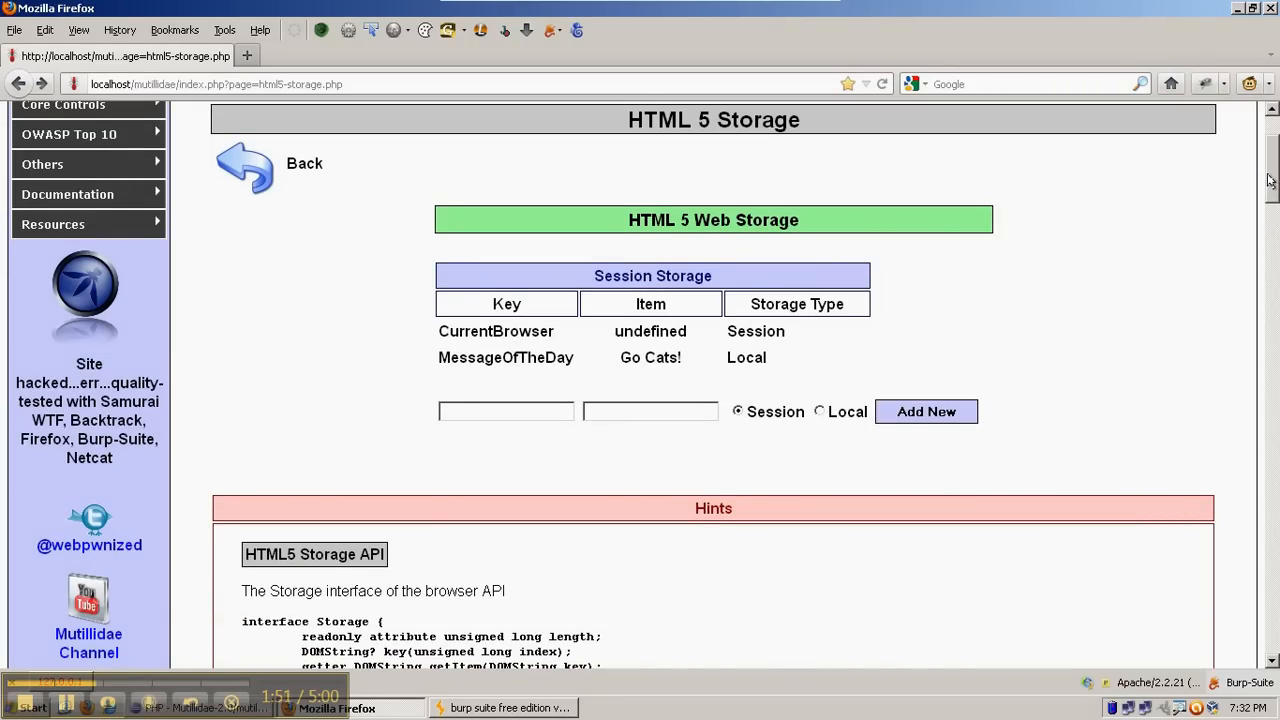
scroll(down, 3)
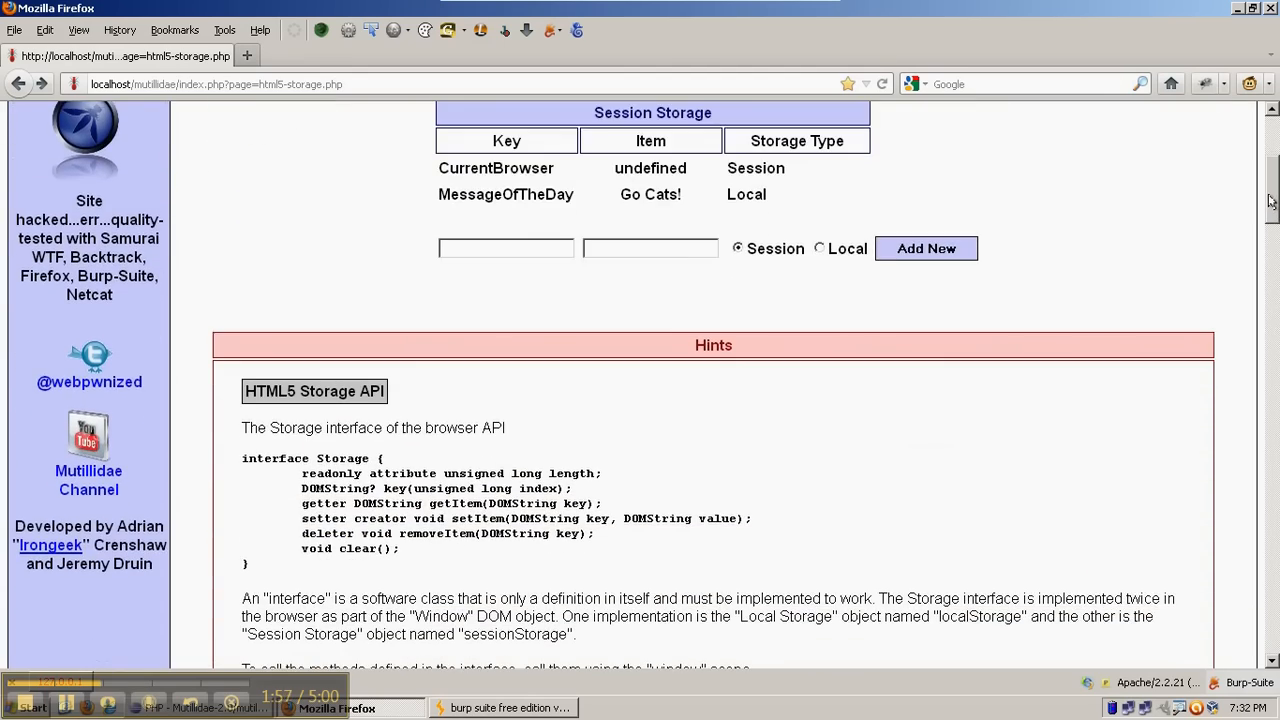
scroll(up, 3)
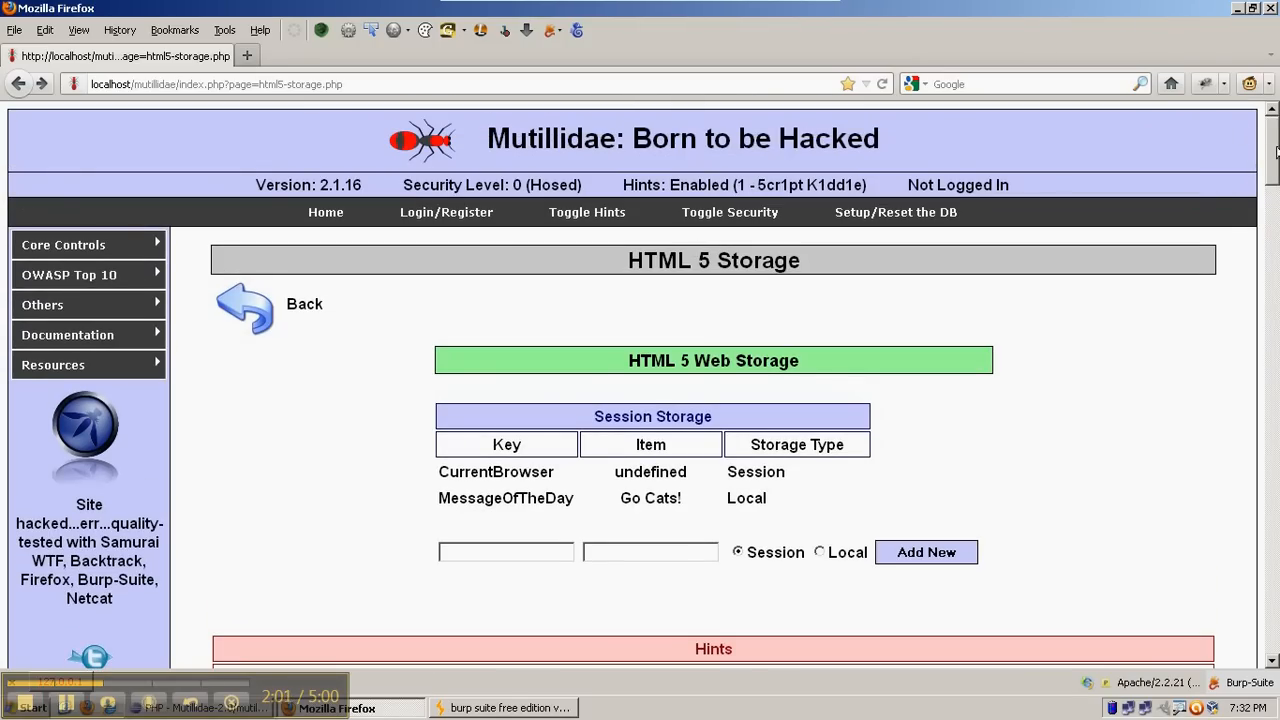
scroll(down, 3)
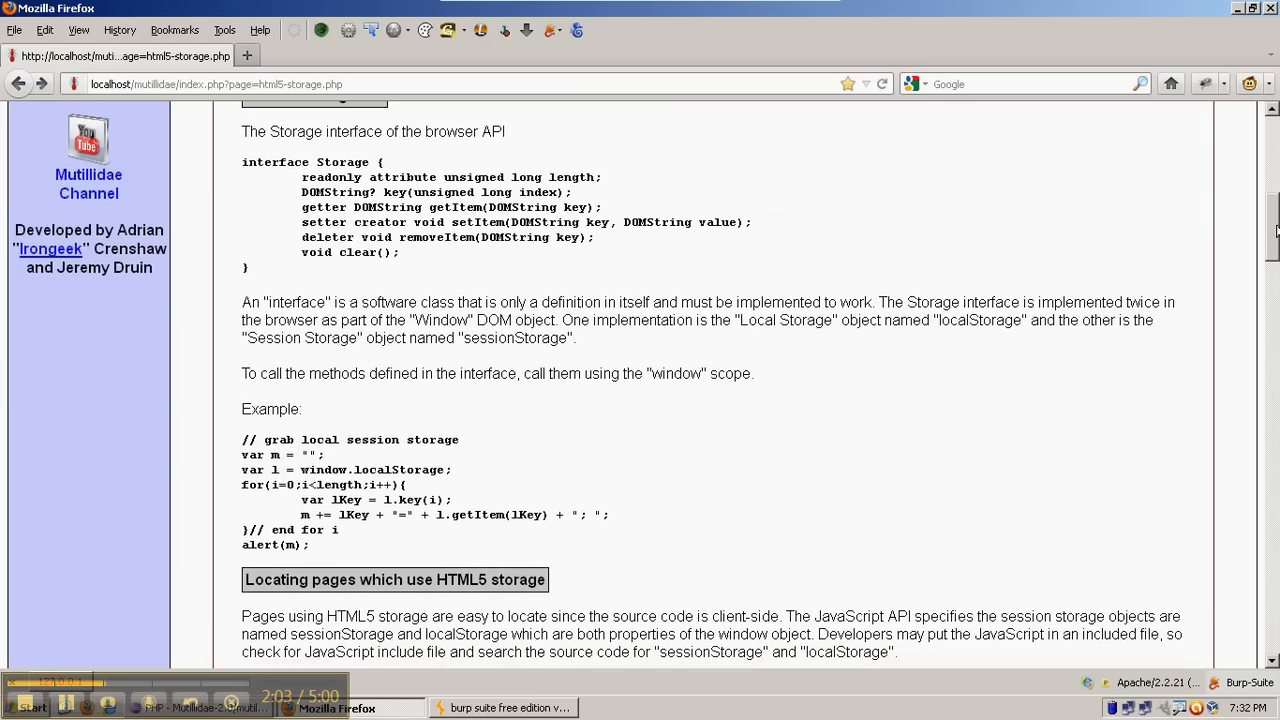
scroll(down, 3)
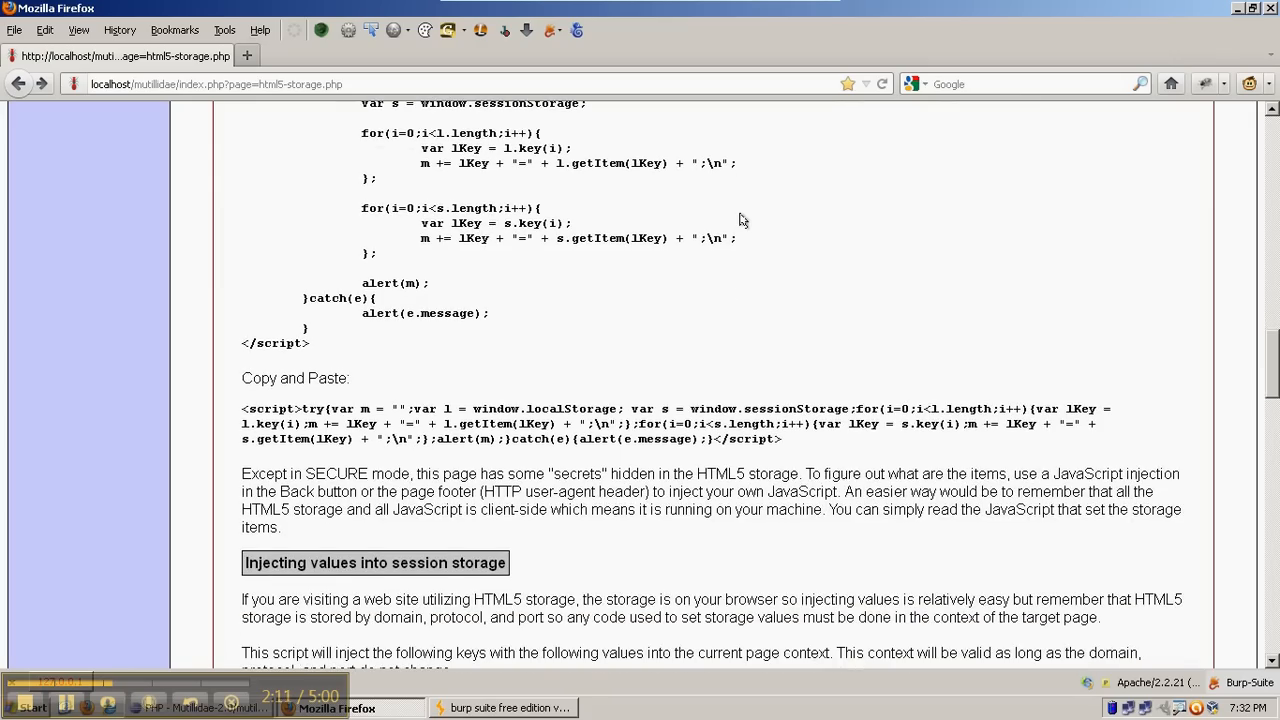
mouse_move(792, 442)
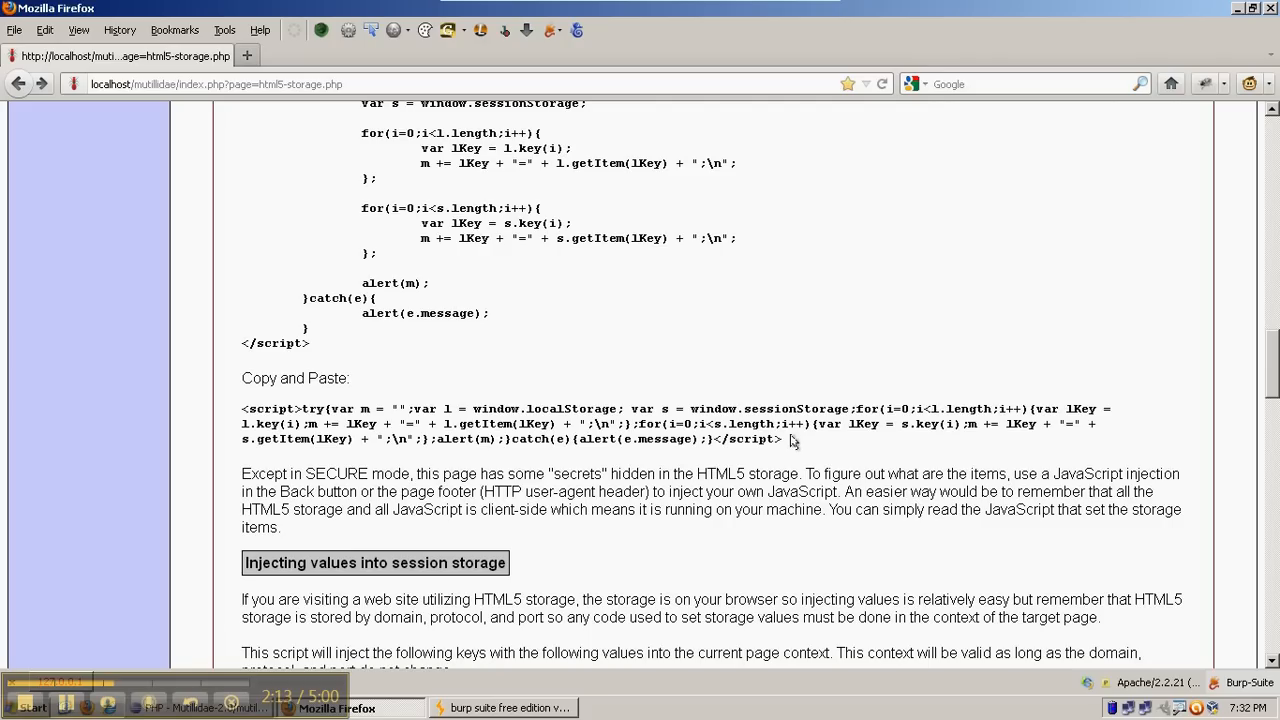
mouse_move(226, 456)
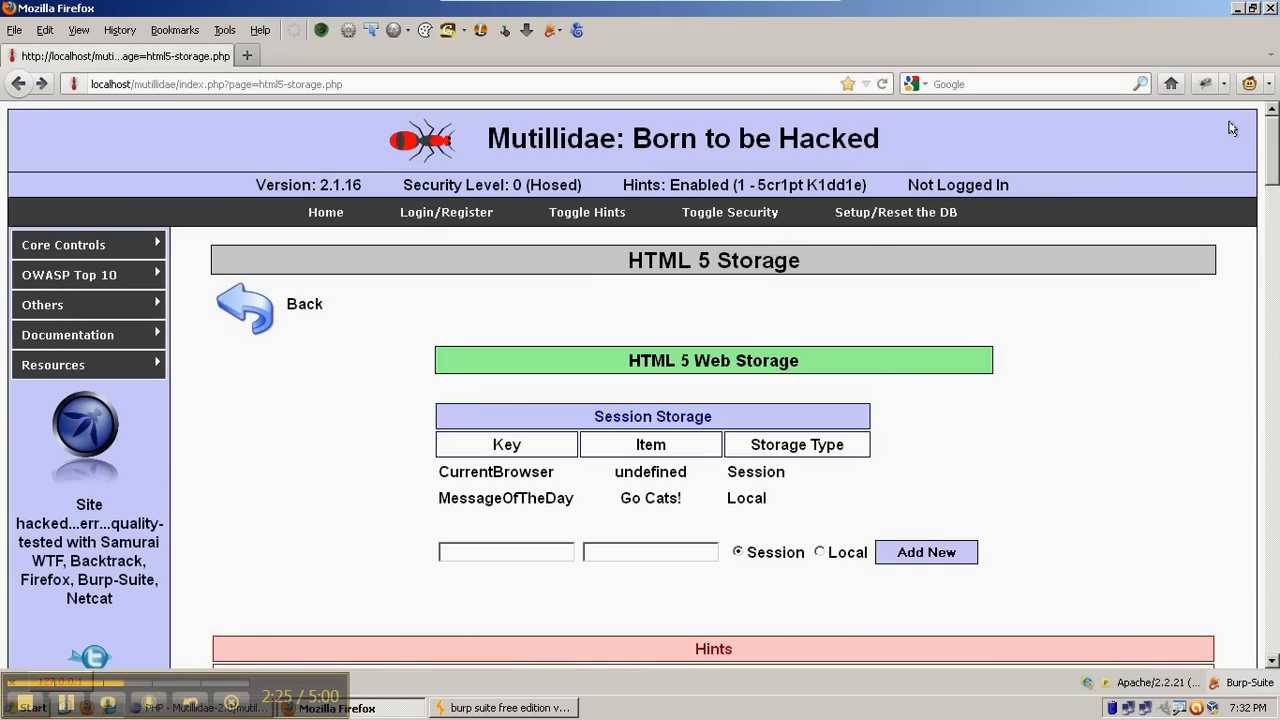
Reach Firebug through the Tools > Web Developer menu.
scroll(down, 3)
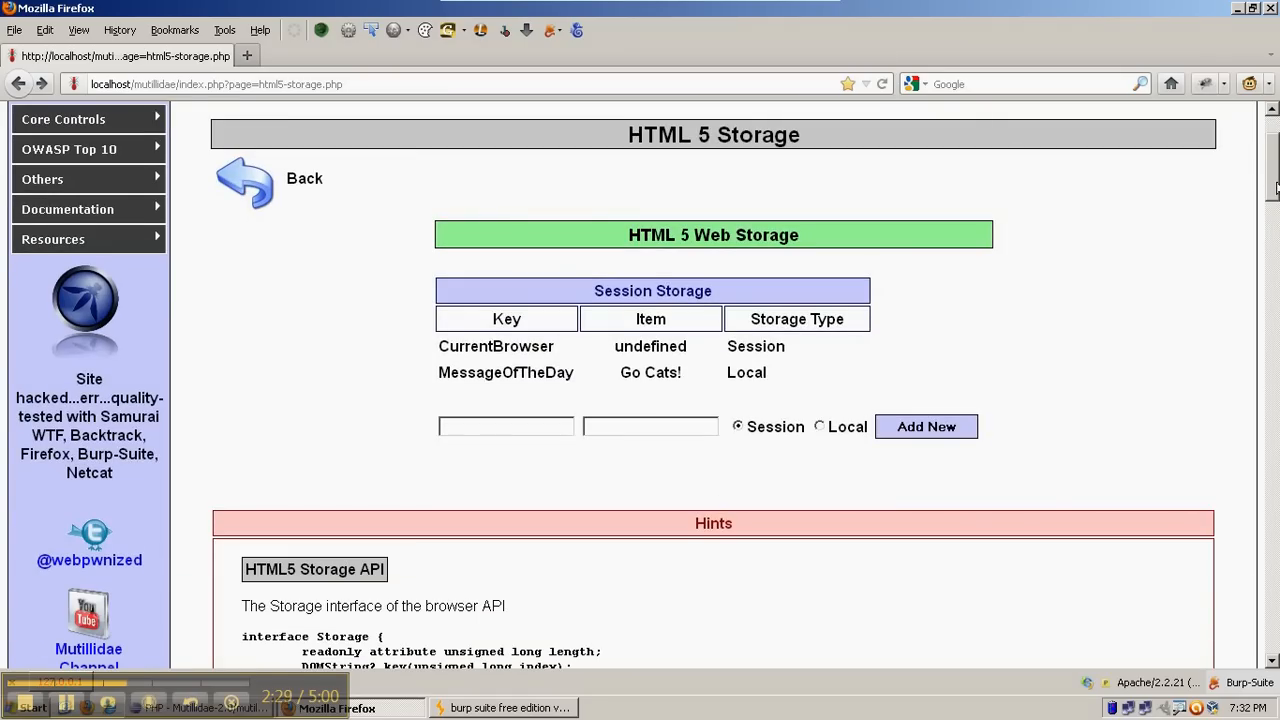
mouse_move(322, 156)
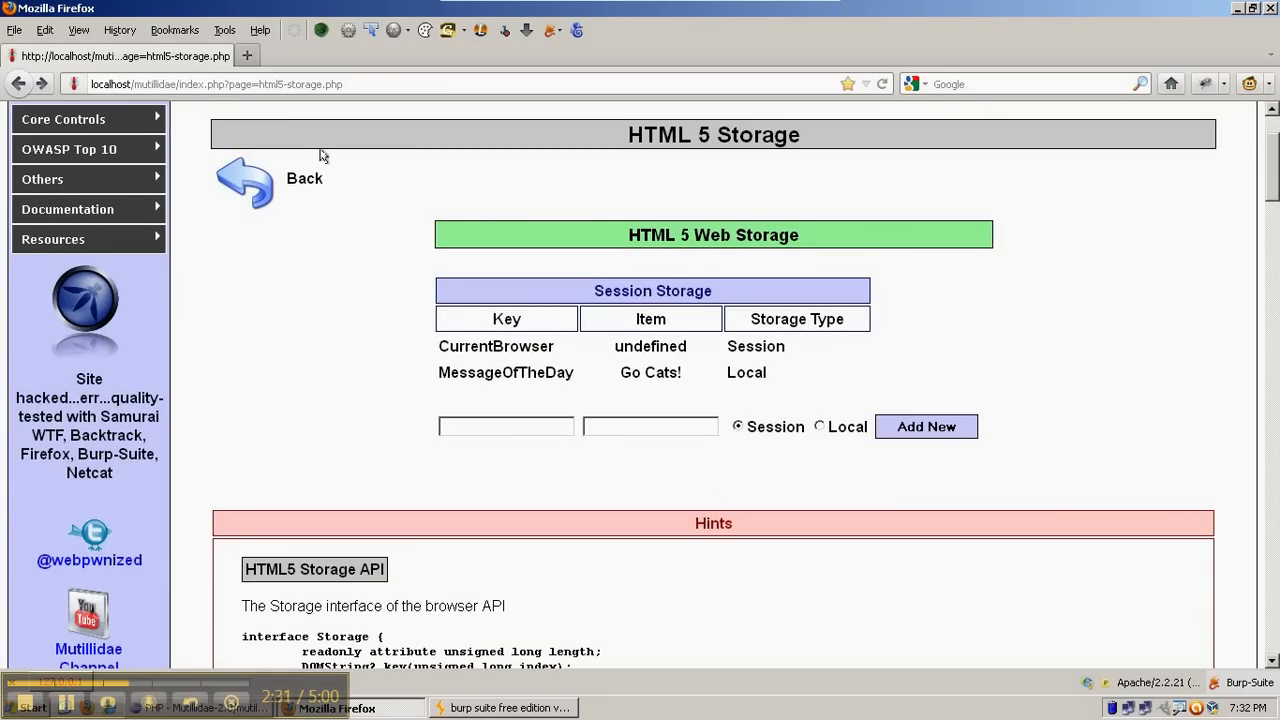
click(224, 30)
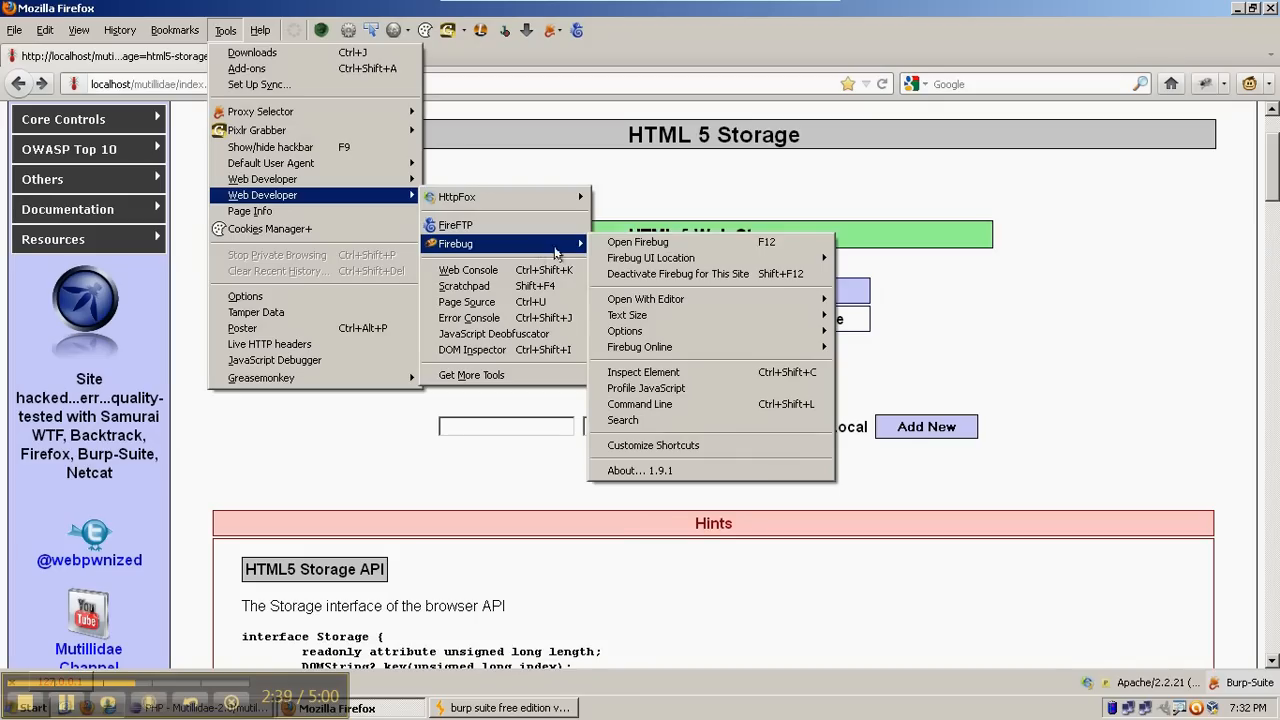
mouse_move(636, 242)
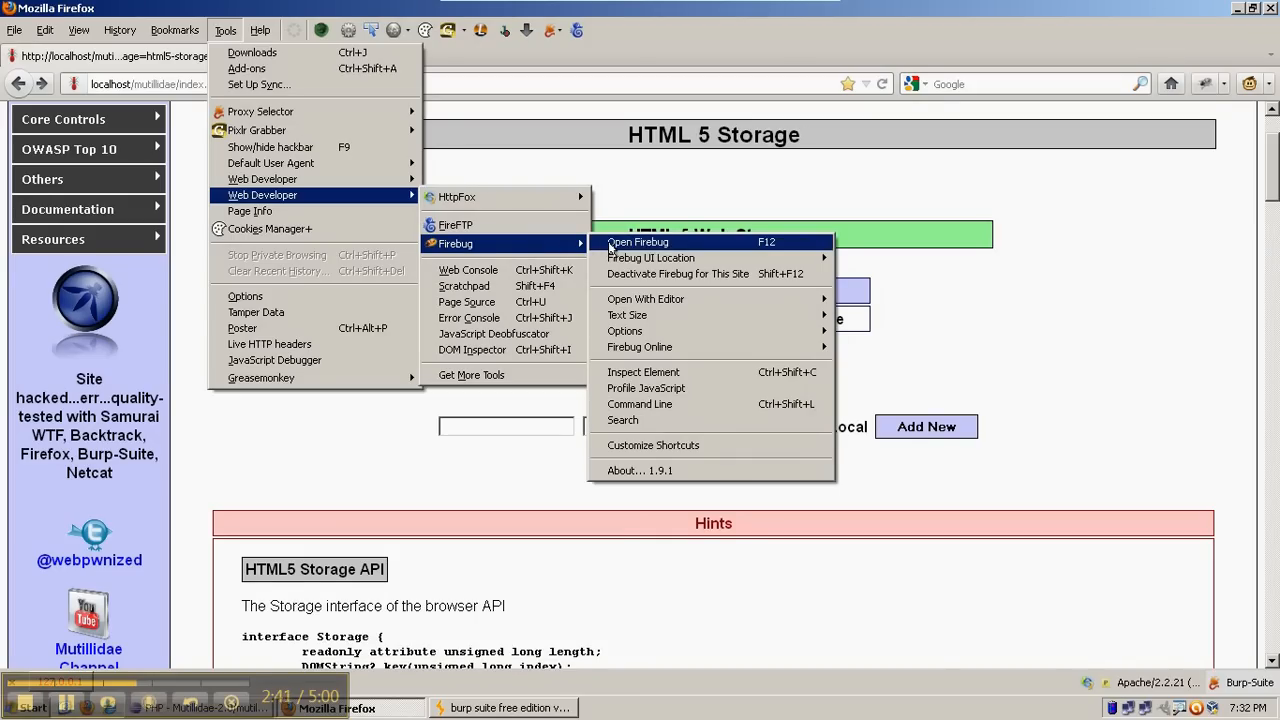
Launch Firebug, glance at the HTML markup panel, and return to the Console.
click(636, 242)
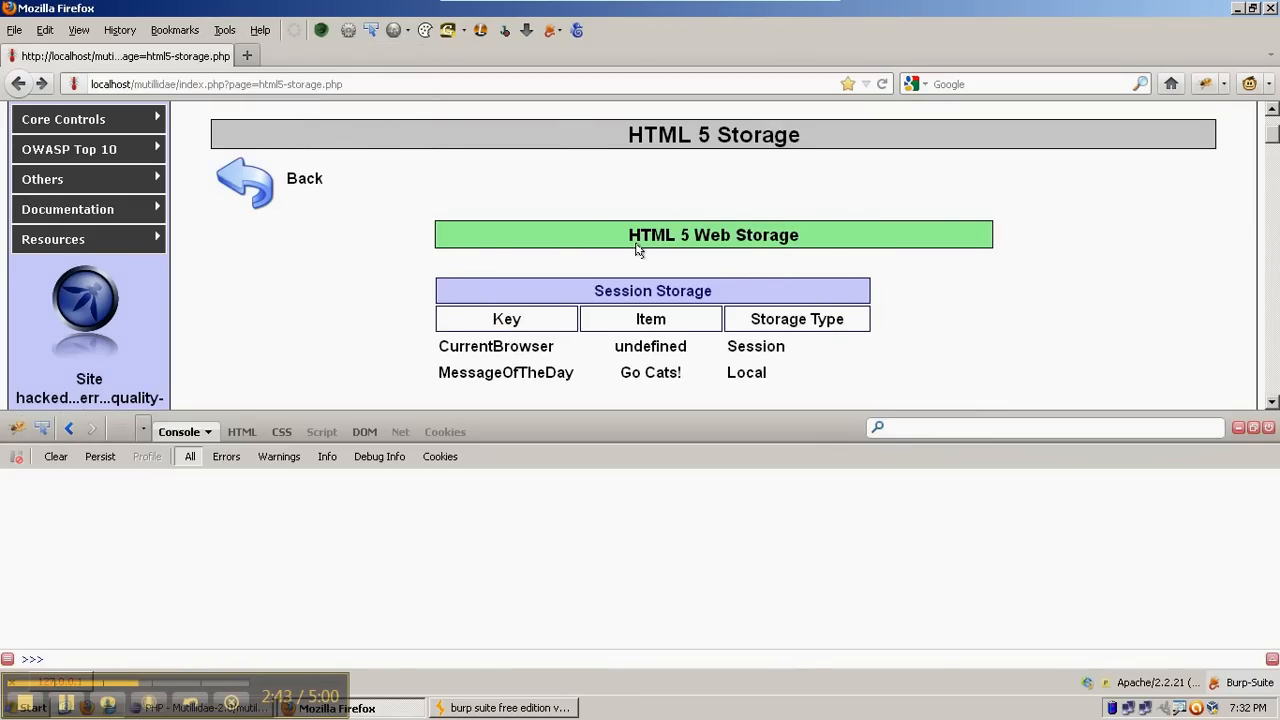
mouse_move(330, 410)
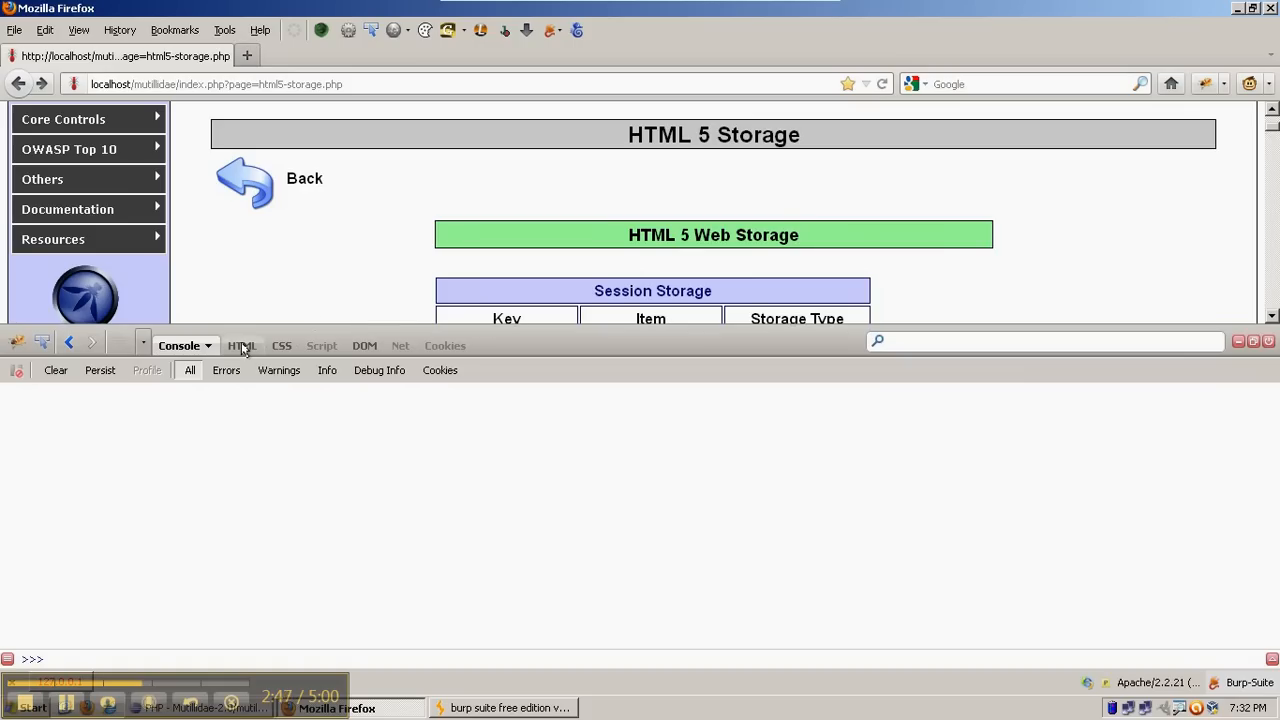
click(240, 344)
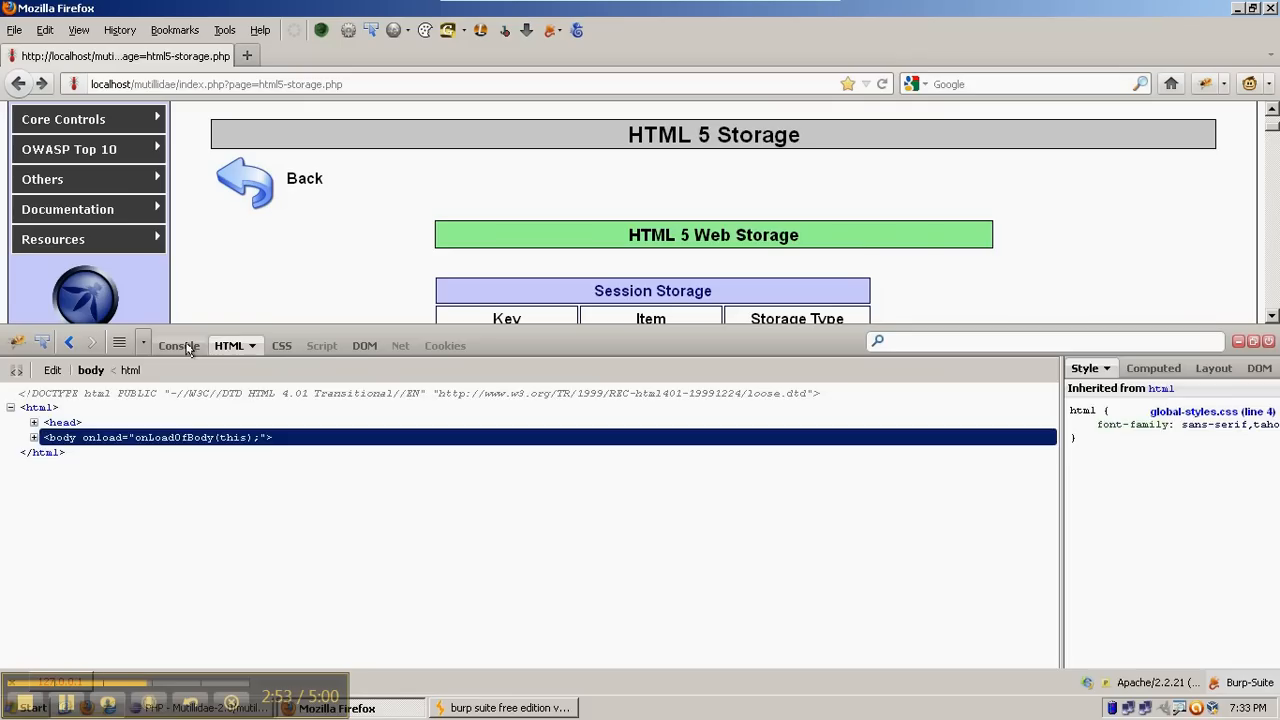
click(178, 344)
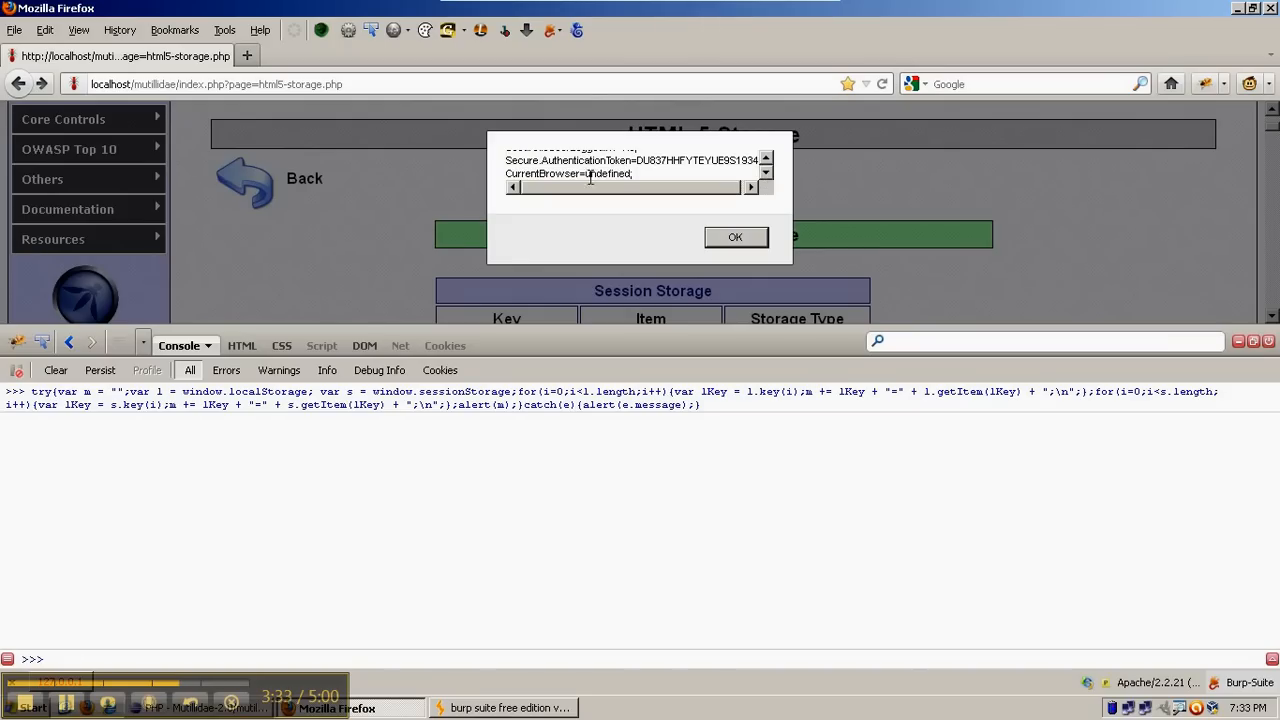
Read through the alert's storage entries, dismiss it, and select the CurrentBrowser key in the table.
double_click(568, 172)
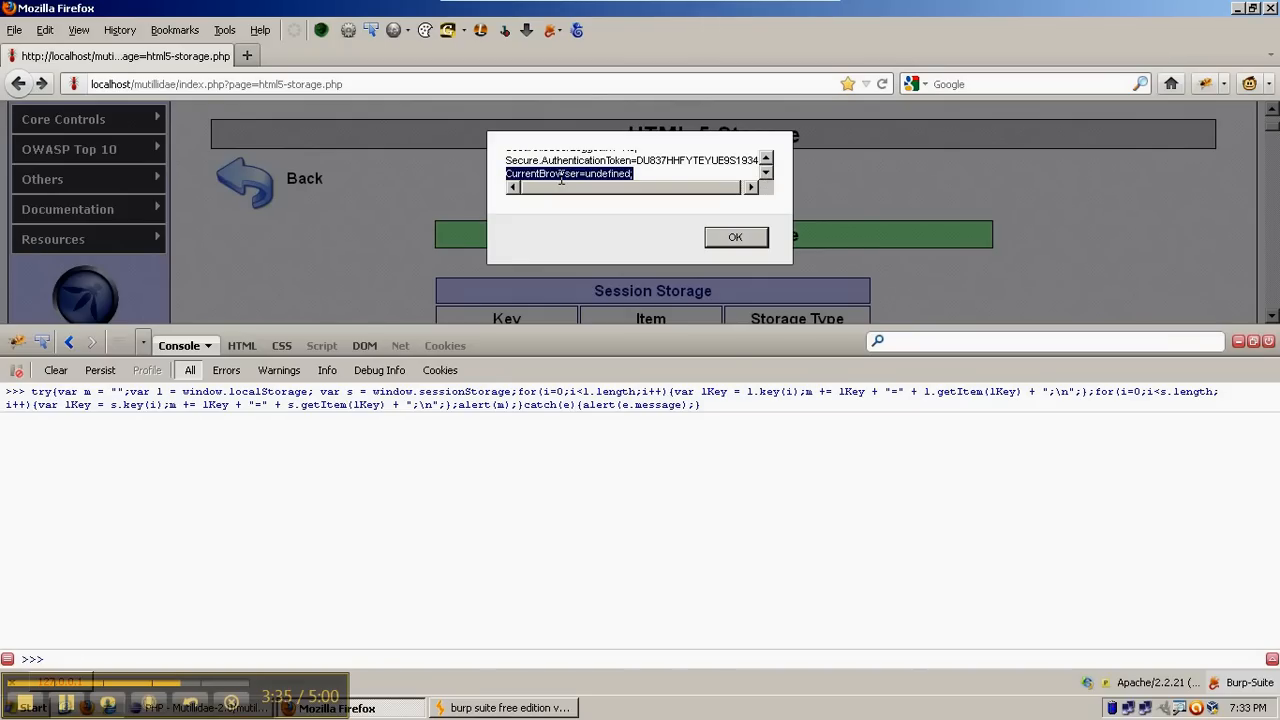
mouse_move(570, 350)
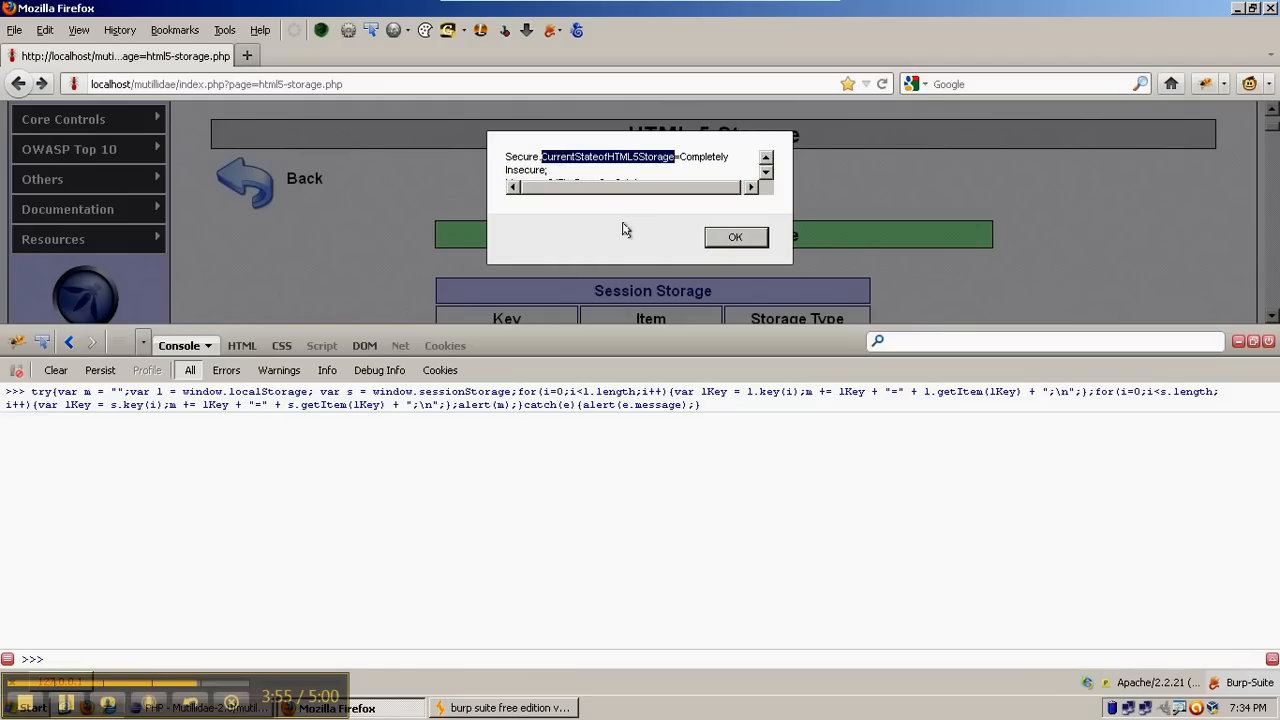
mouse_move(680, 162)
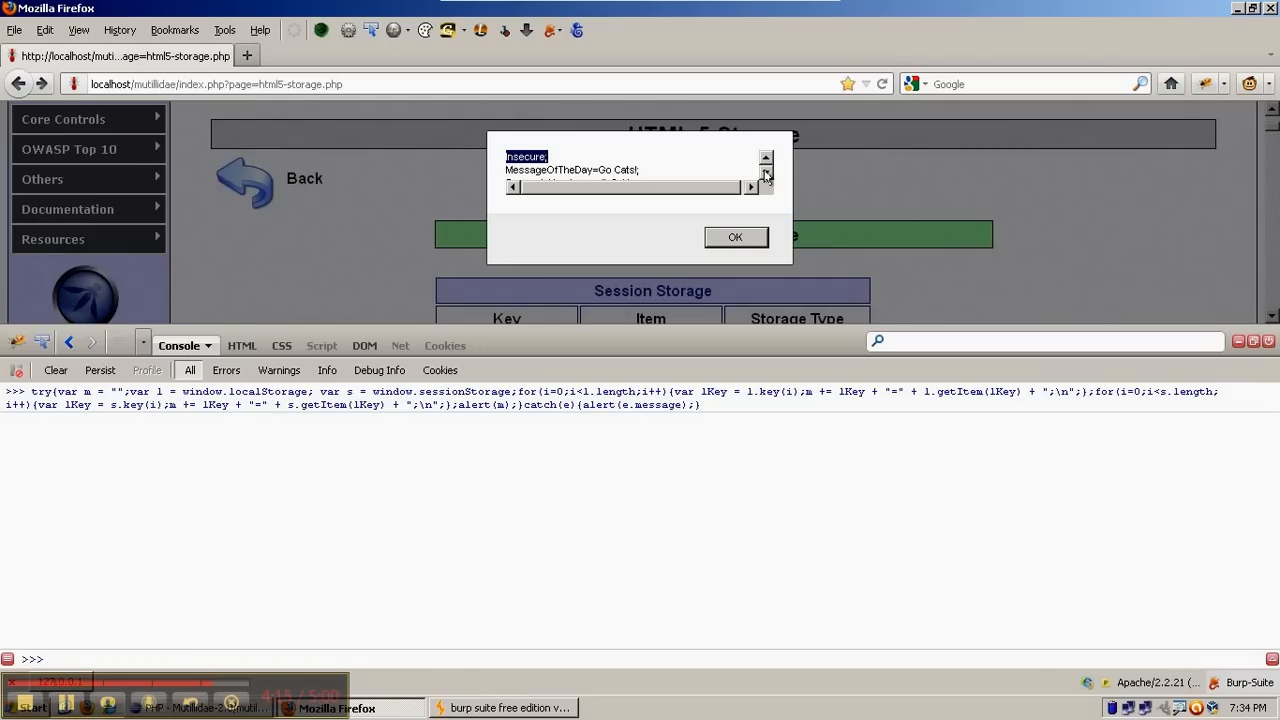
click(766, 160)
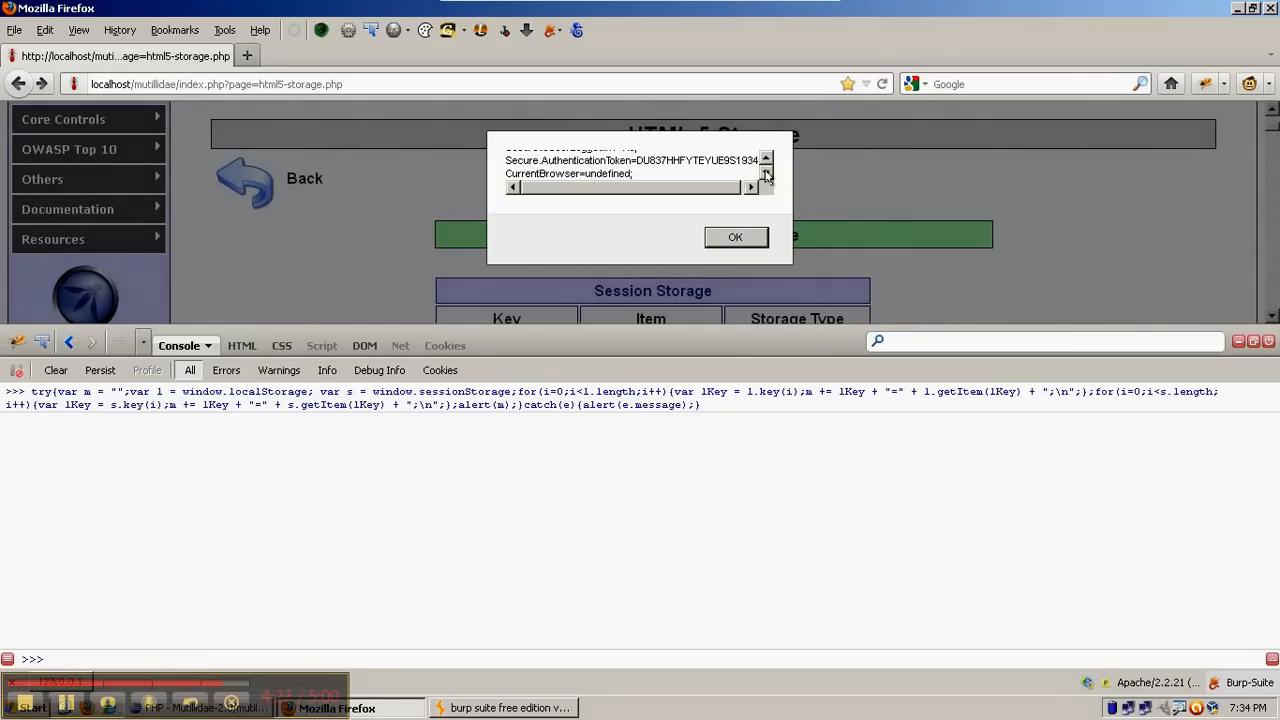
click(736, 236)
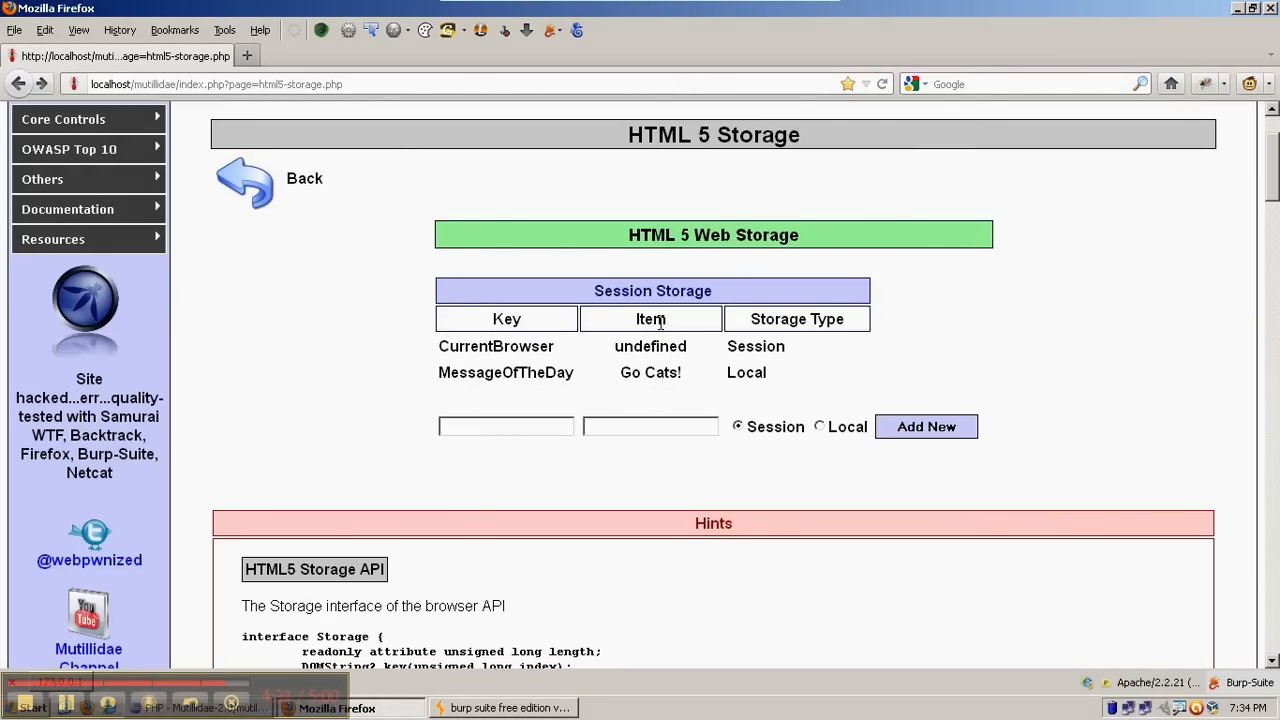
double_click(496, 346)
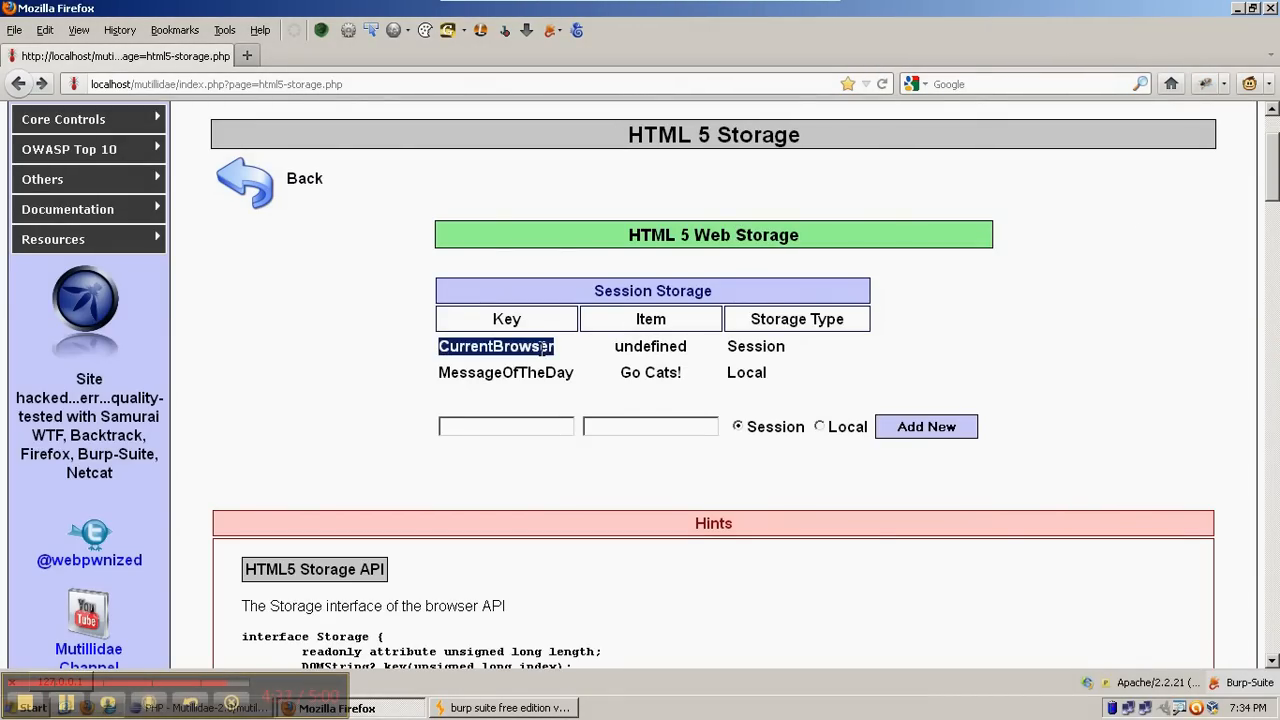